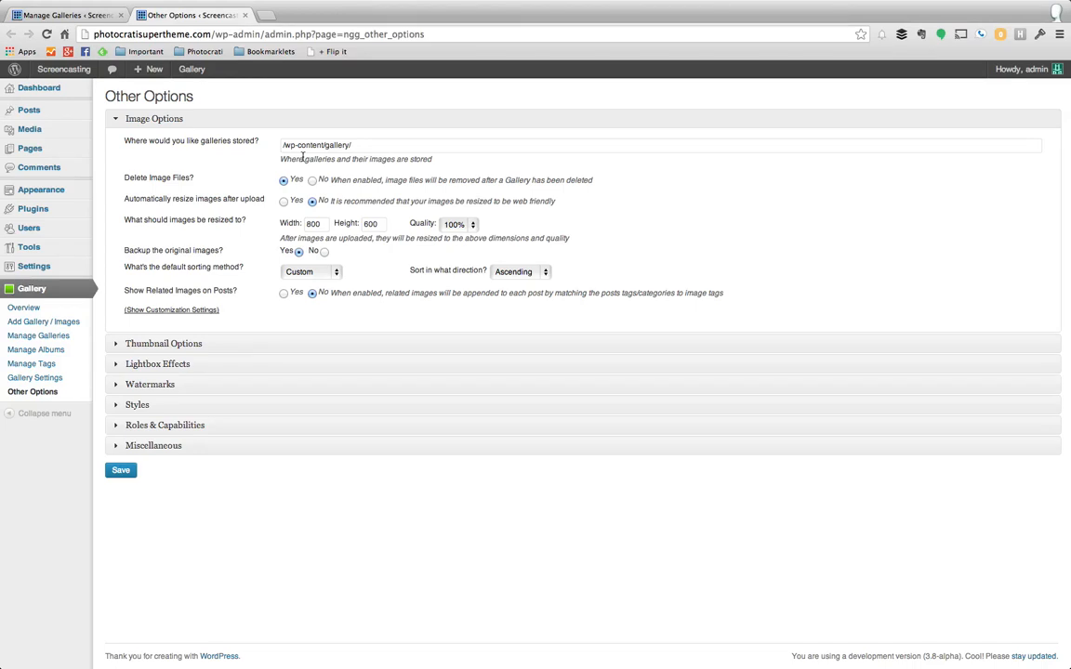
mouse_move(376, 100)
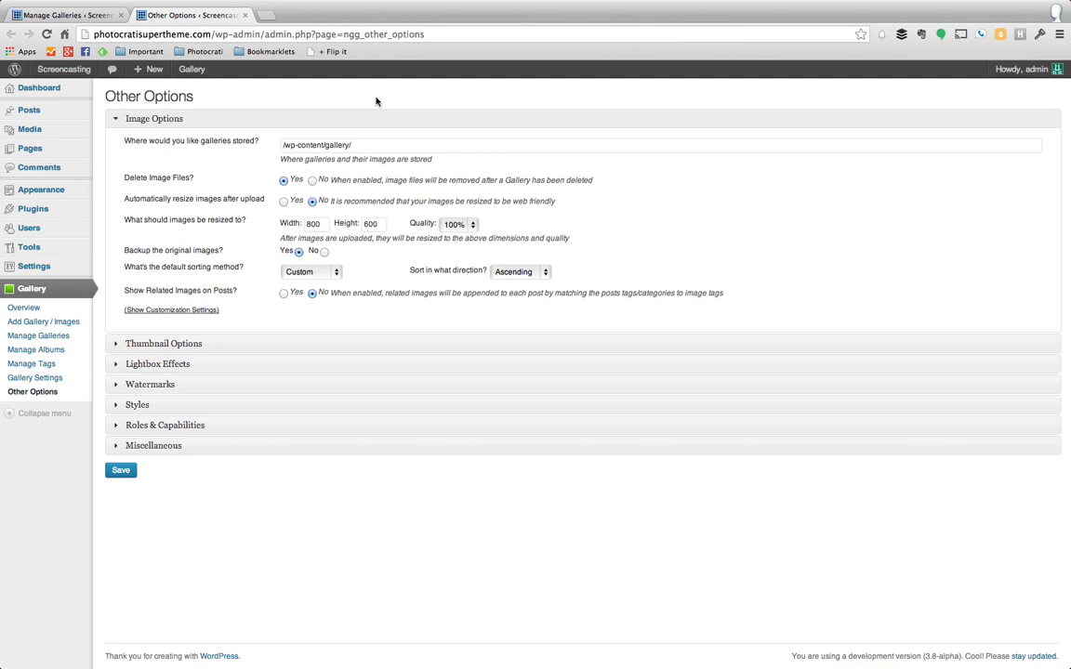
mouse_move(171, 192)
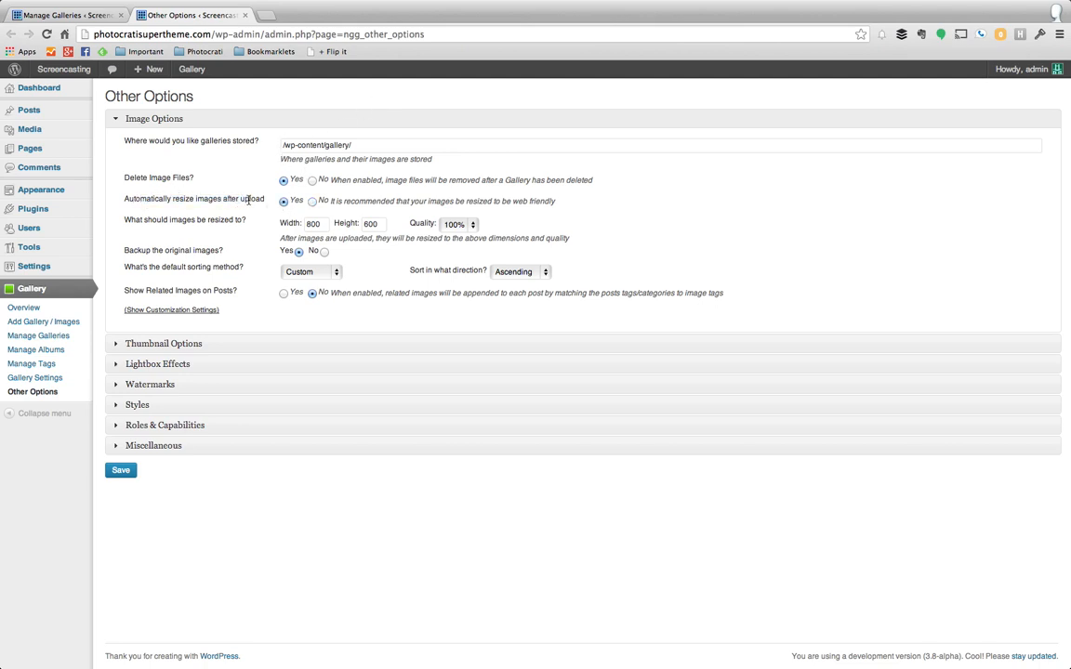
- Turn on 'Automatically resize images after upload' at 800 by 600 in Image Options
left_click(312, 201)
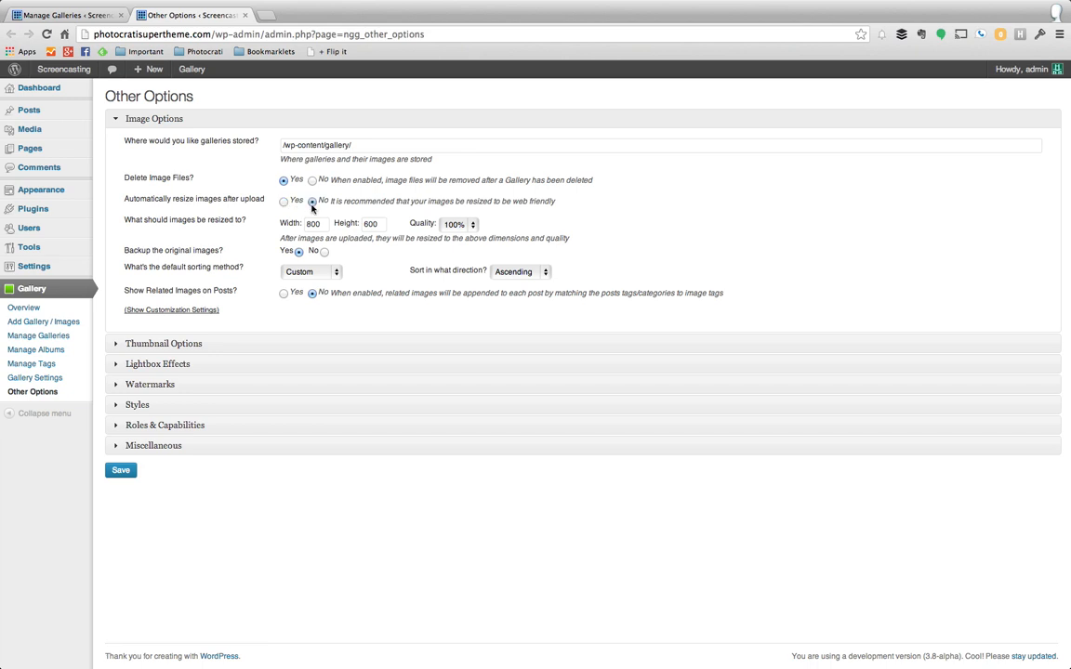
left_click(283, 201)
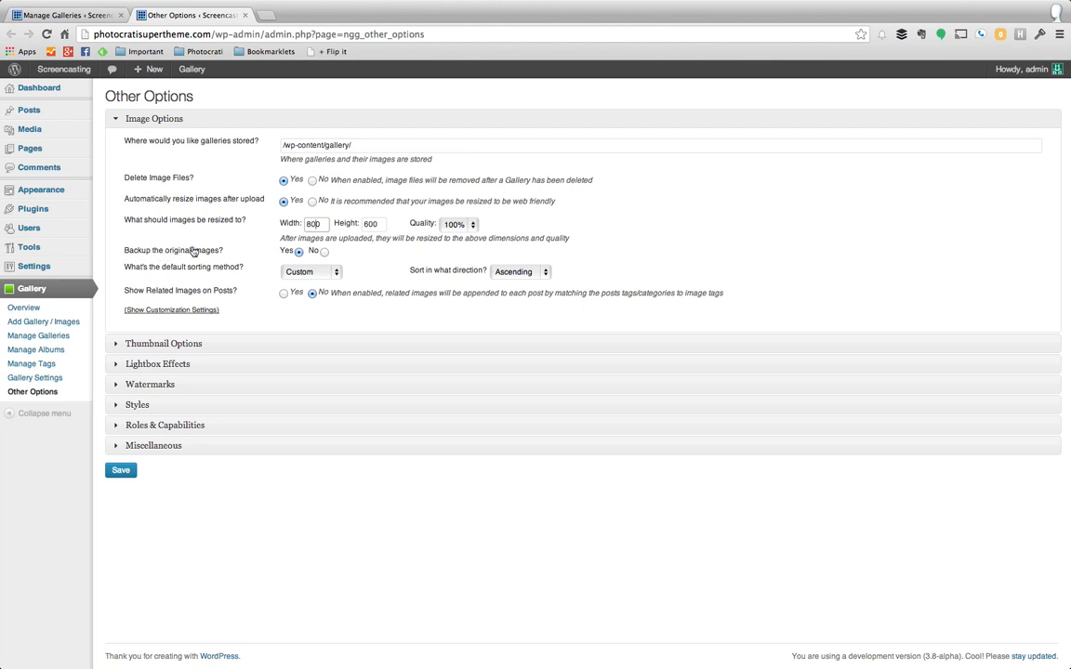
mouse_move(376, 253)
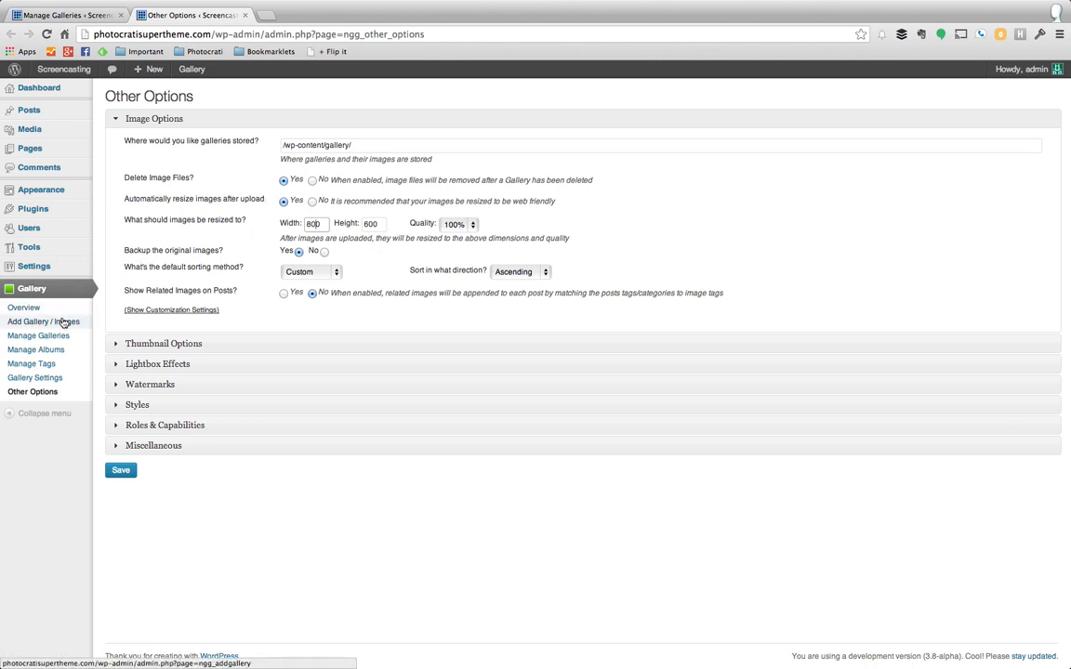
mouse_move(72, 324)
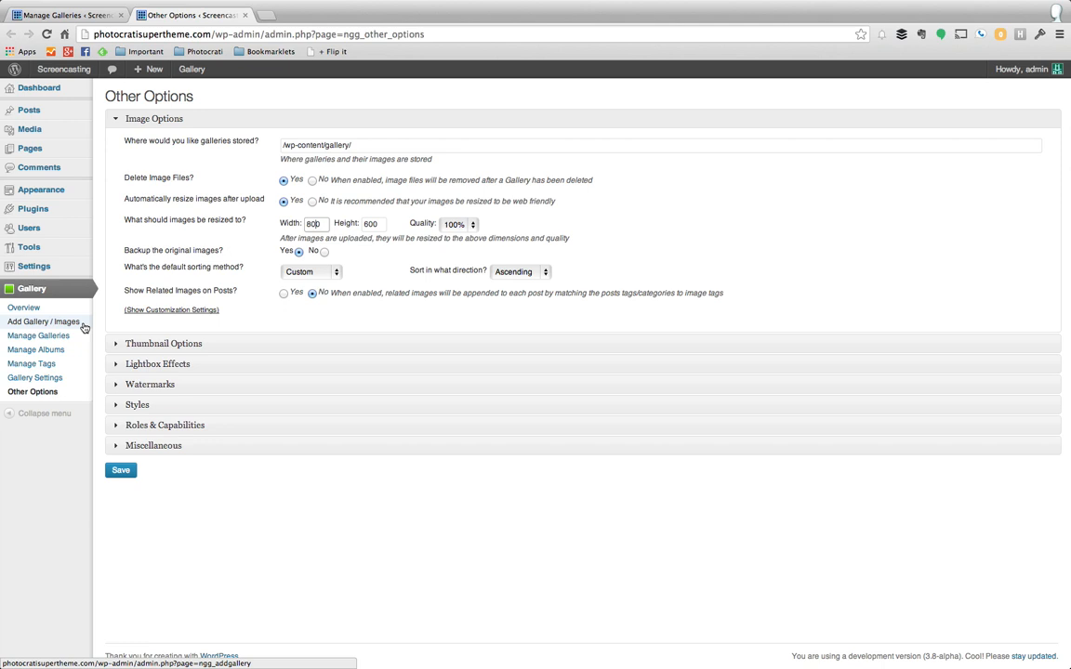
mouse_move(186, 212)
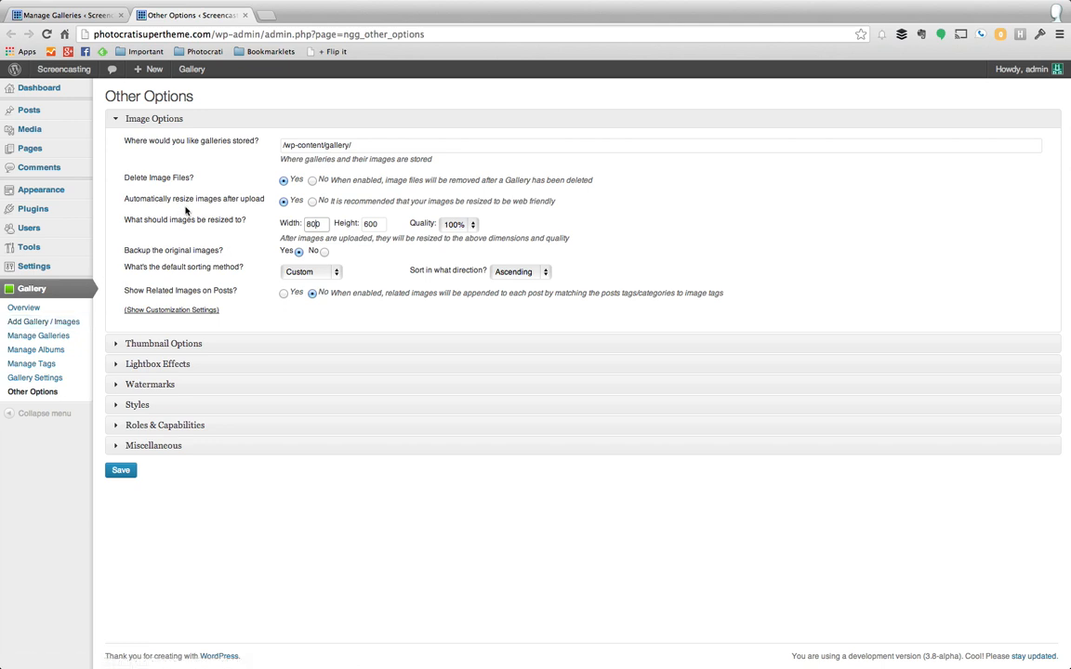
mouse_move(24, 307)
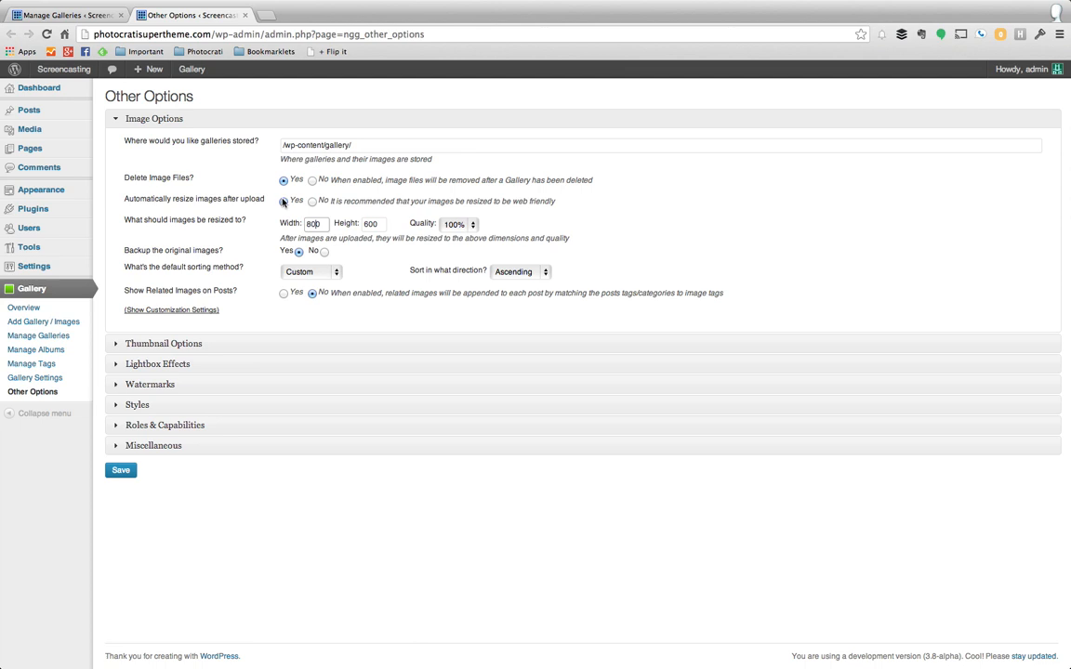
left_click(282, 201)
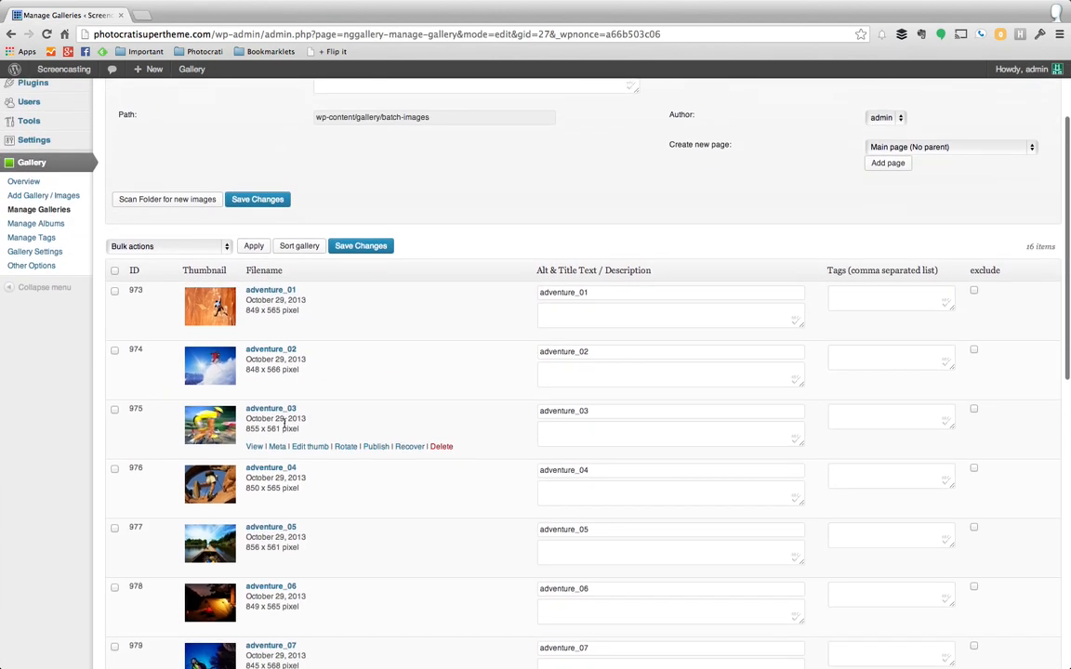
- Note adventure_01's 849 x 565 size, then mark adventure_01 and adventure_02 for a bulk action
scroll("up", 3)
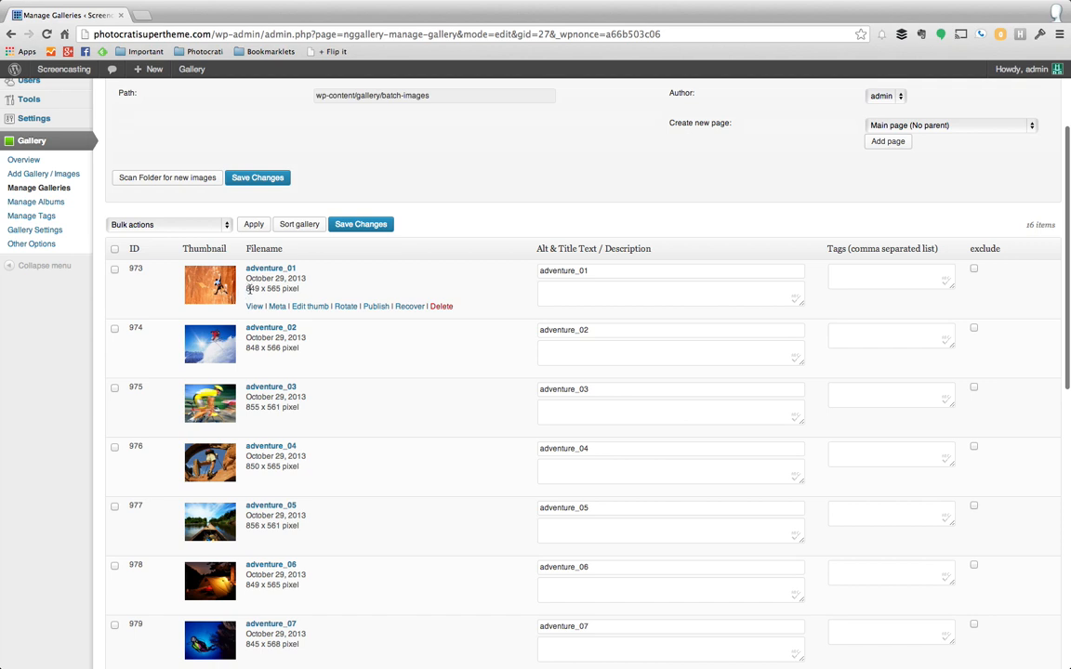
double_click(270, 288)
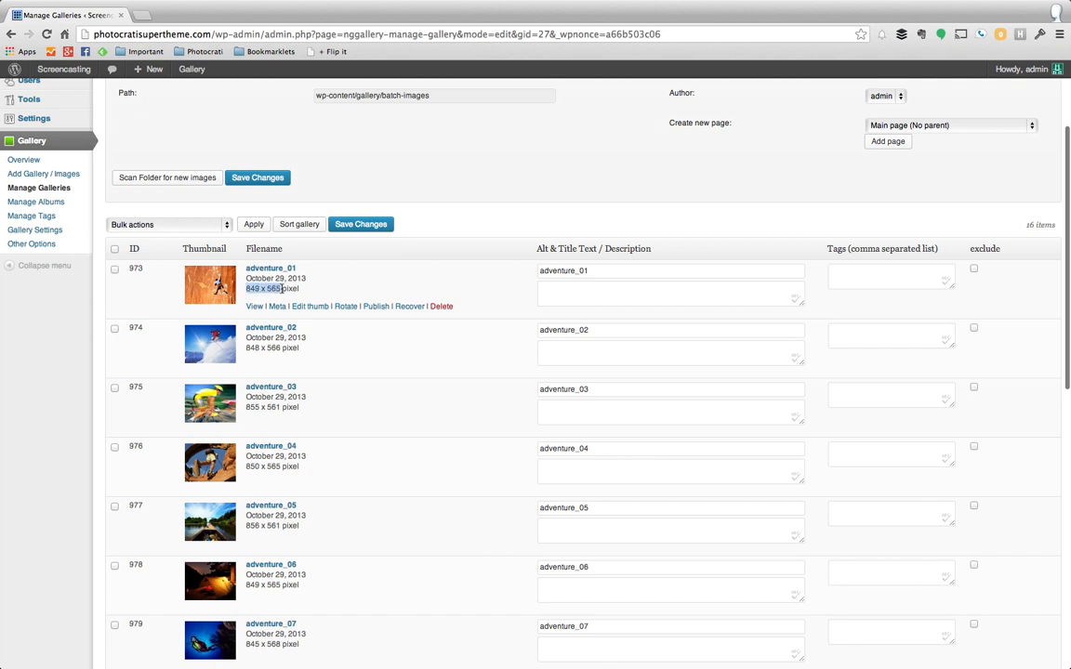
mouse_move(264, 351)
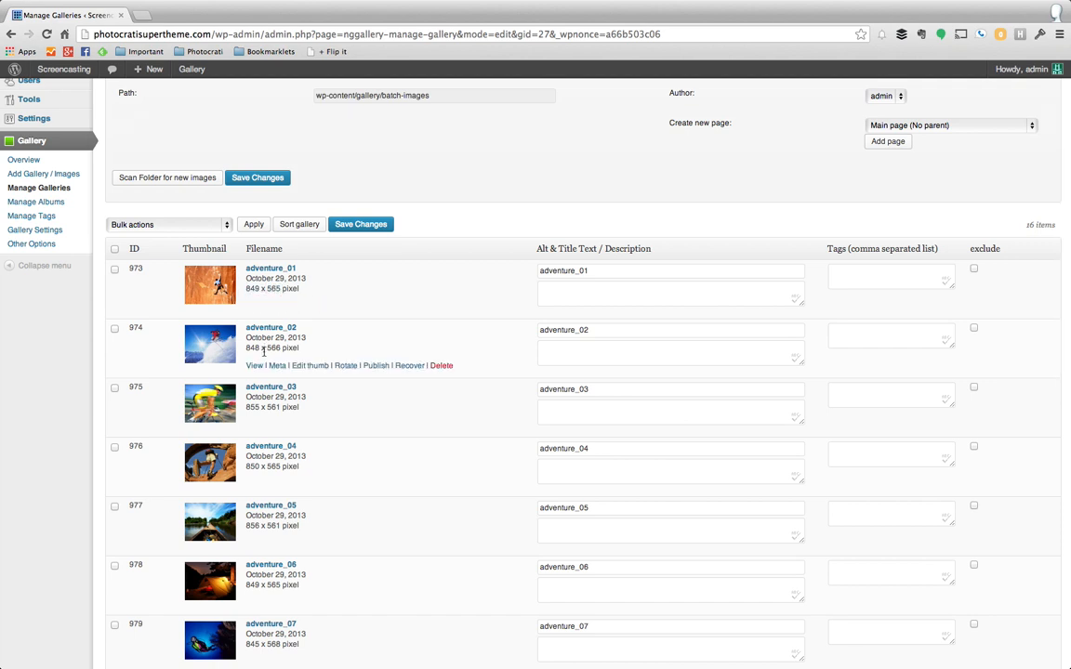
scroll("down", 3)
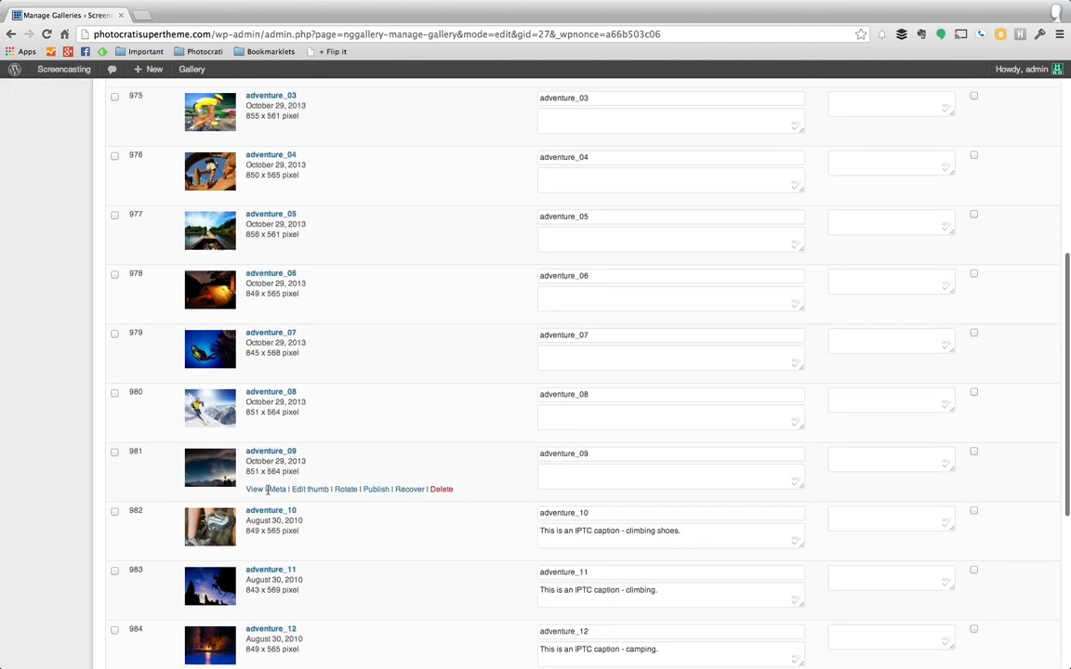
scroll("down", 3)
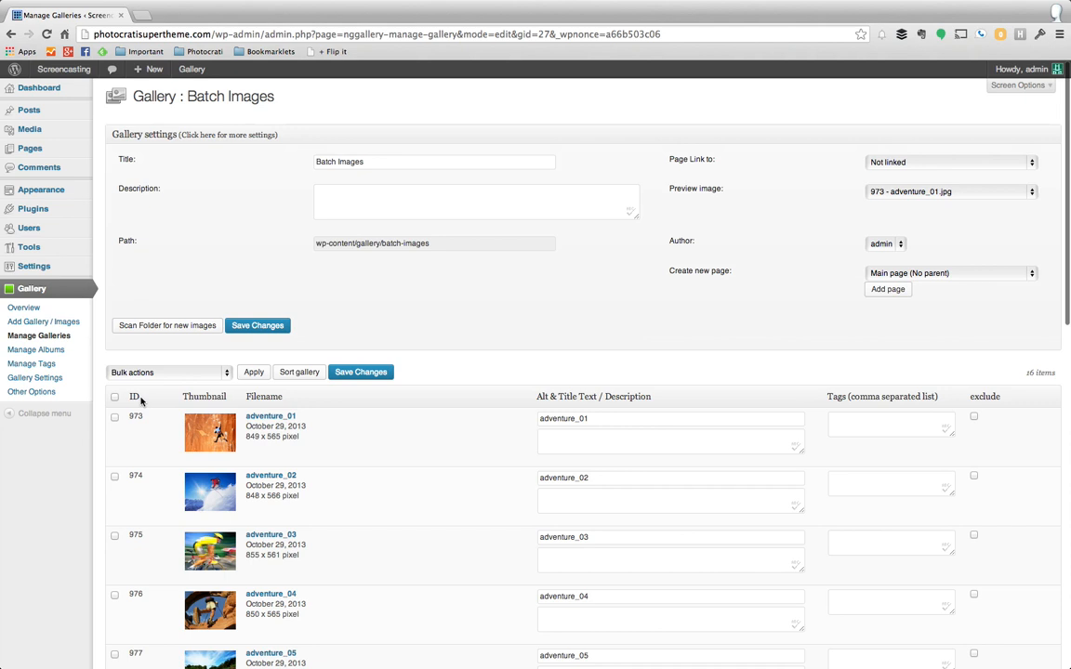
left_click(115, 374)
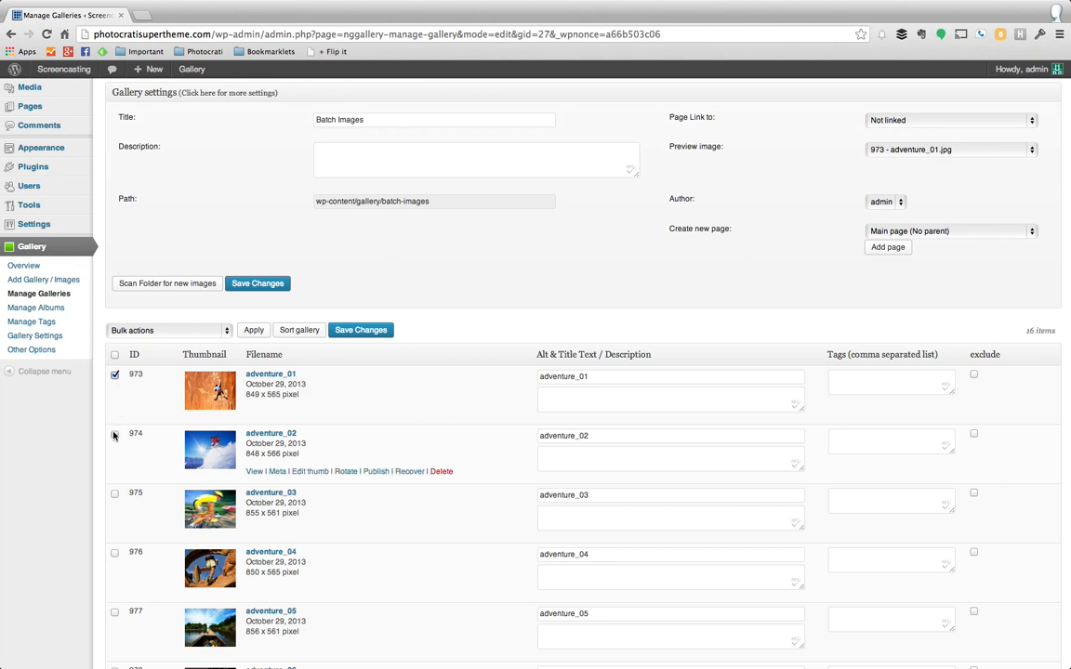
left_click(167, 331)
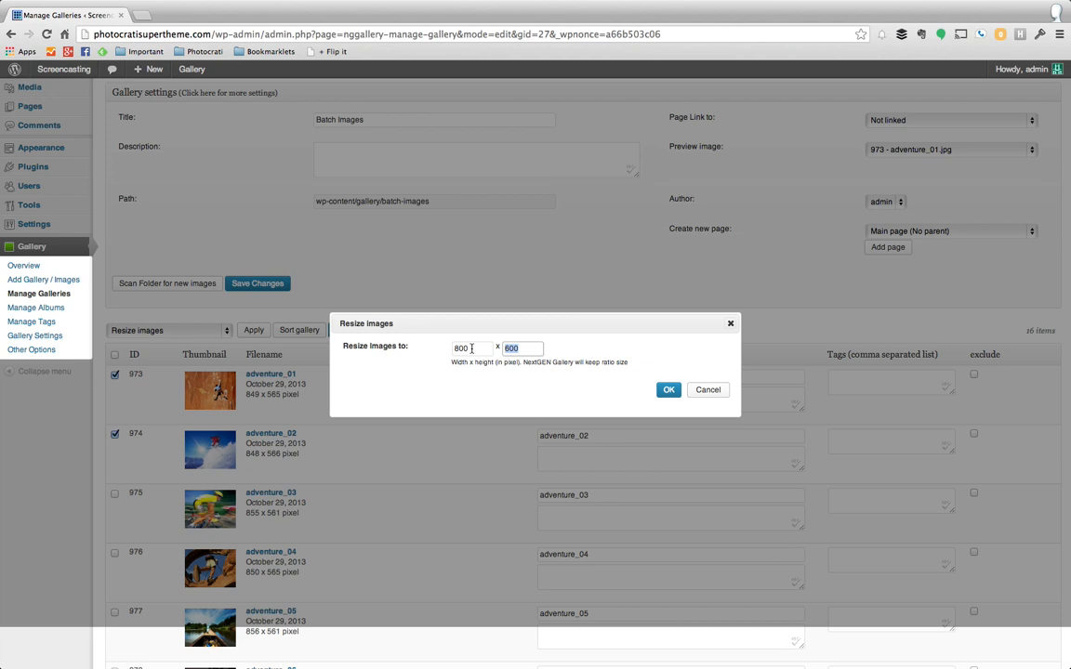
- Run the Resize images bulk action at 800 by 600 and confirm it on the selected images
triple_click(472, 348)
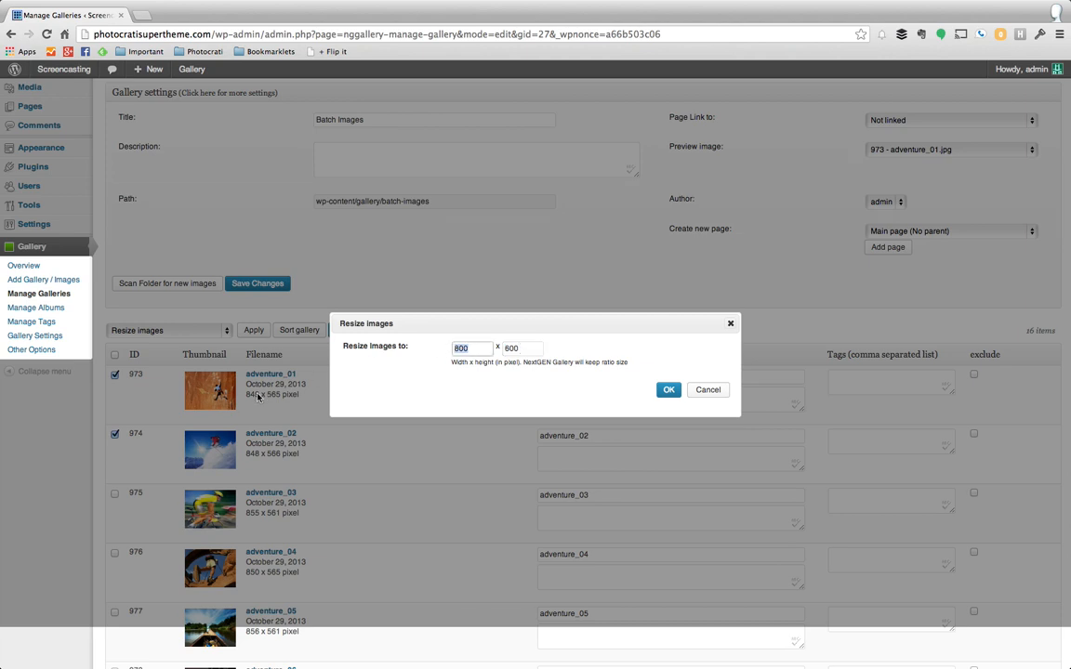
mouse_move(260, 402)
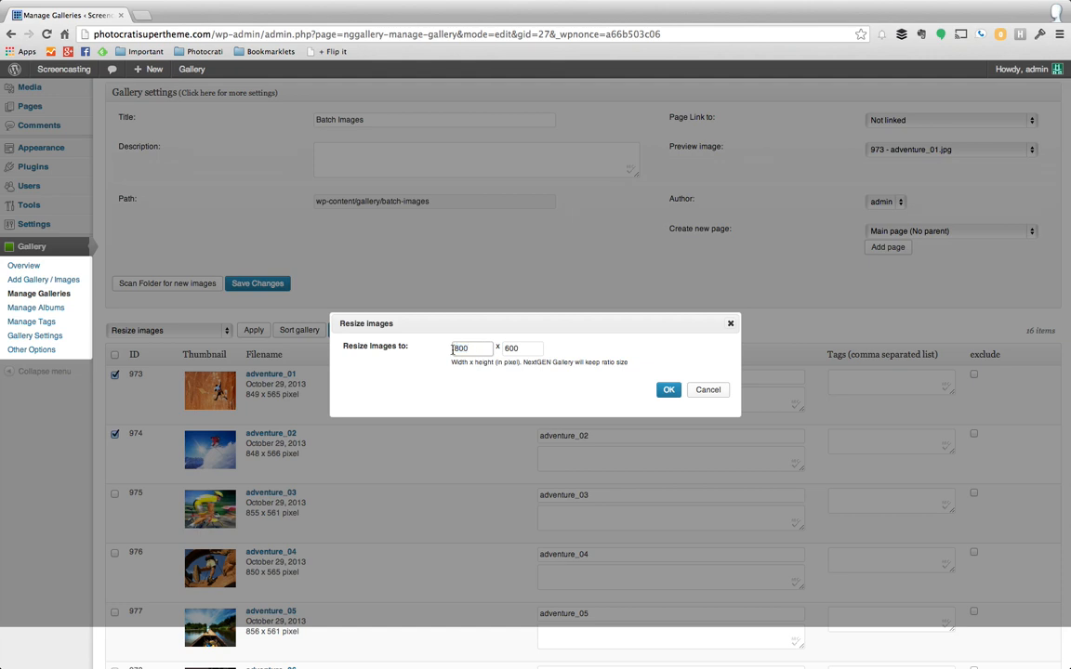
left_click(669, 390)
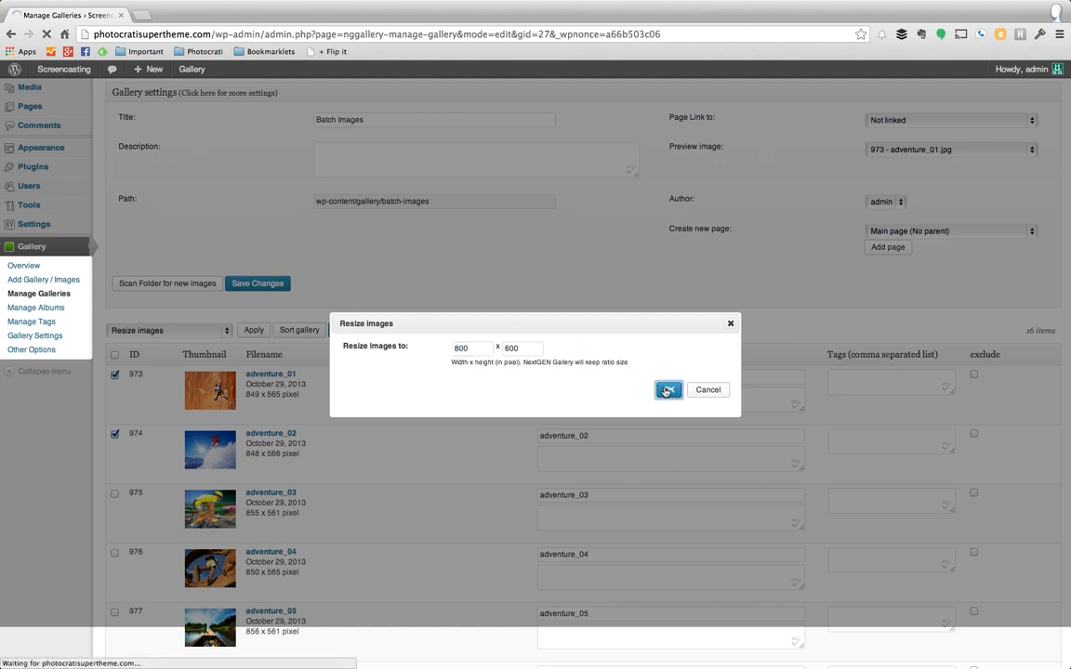
left_click(667, 390)
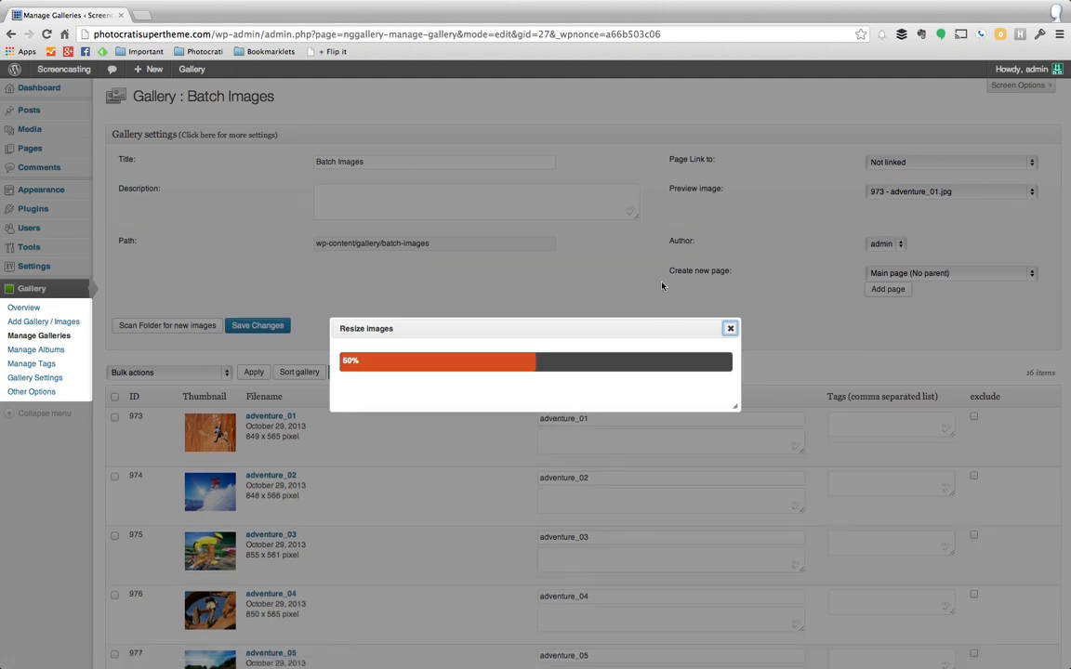
left_click(729, 328)
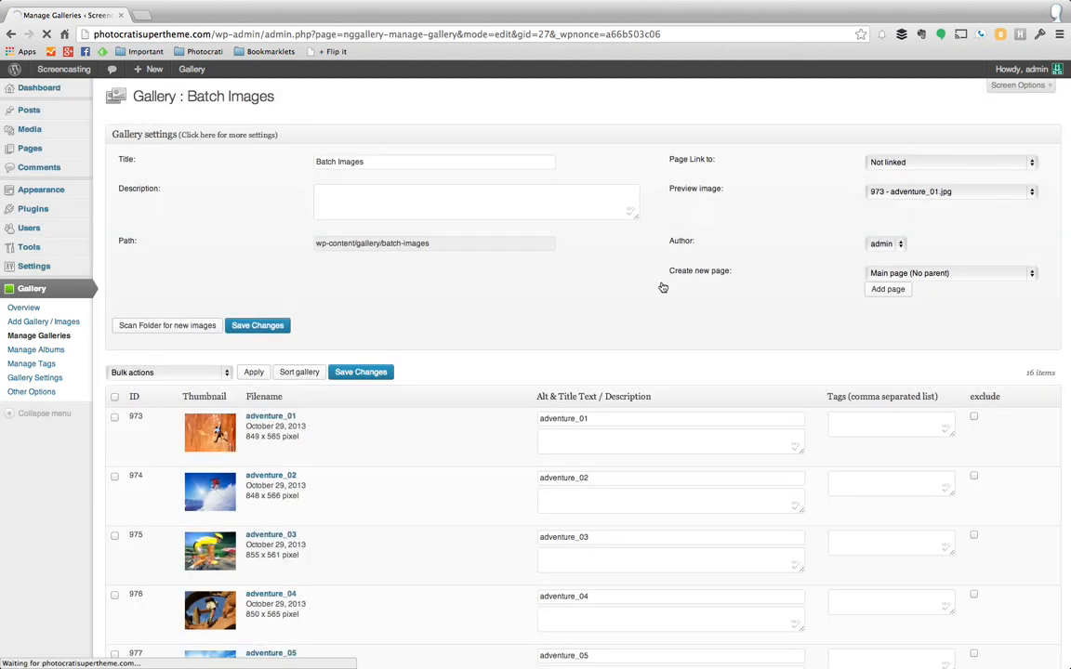
left_click(256, 323)
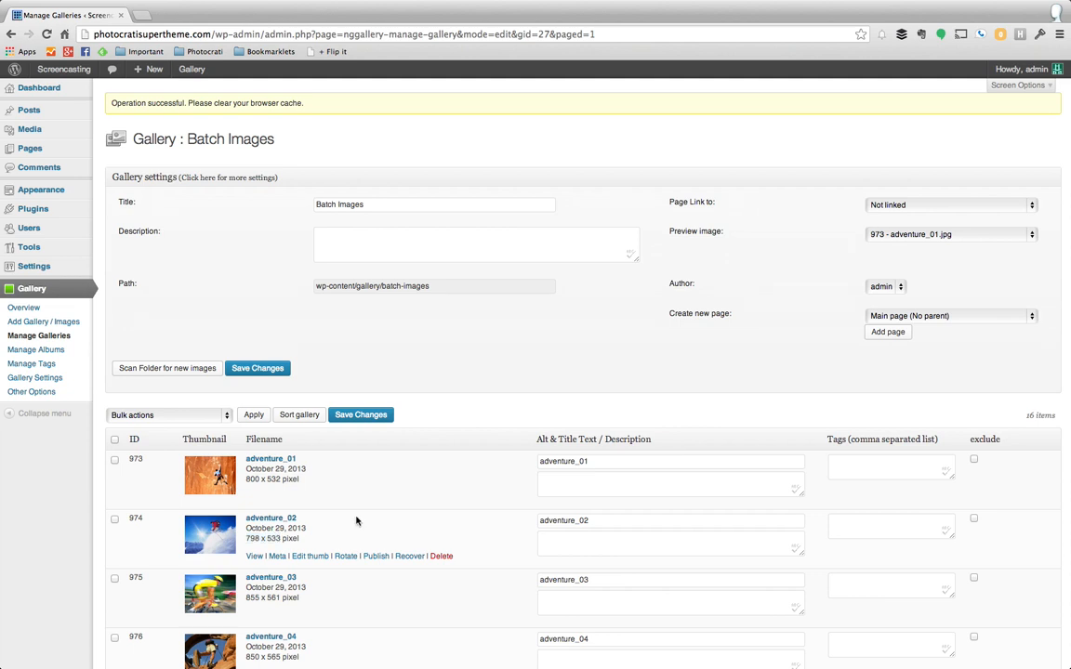
scroll("down", 3)
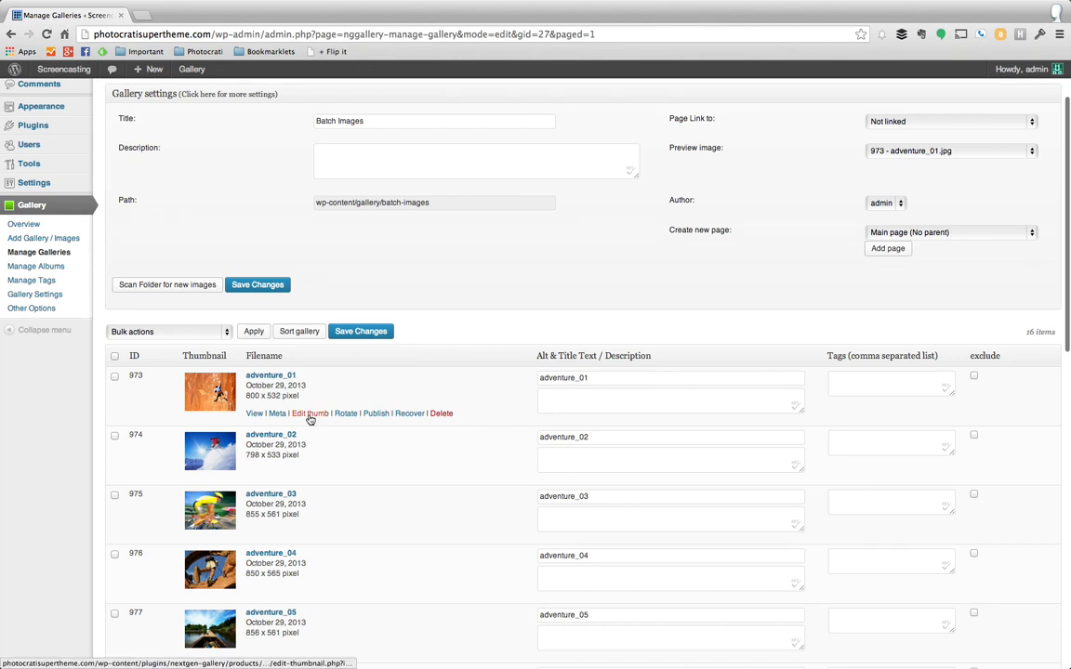
mouse_move(375, 412)
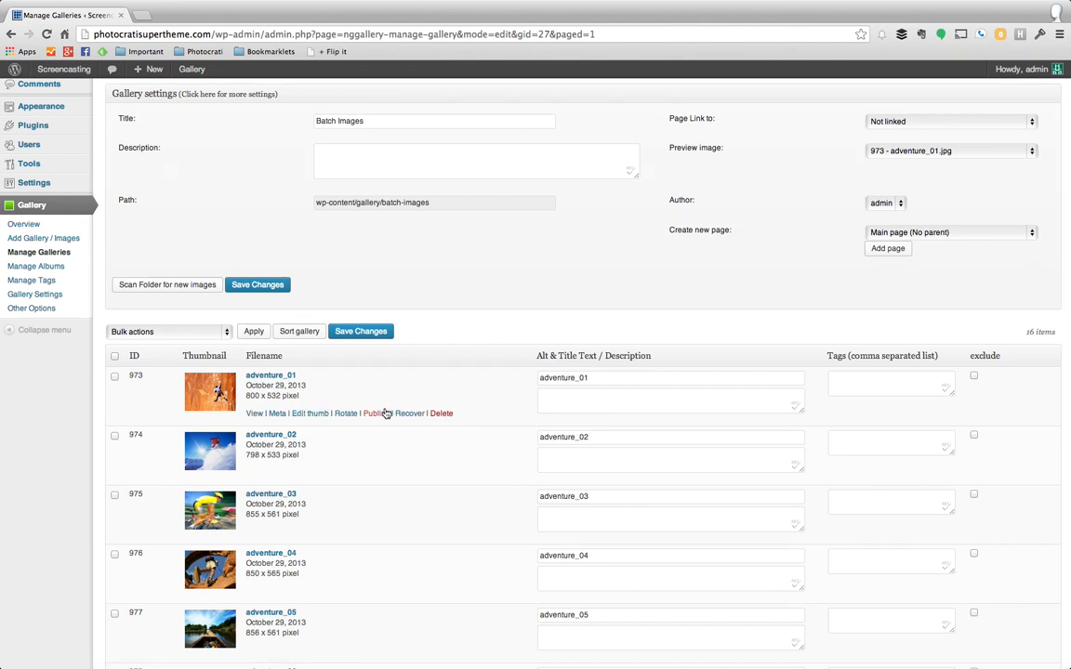
mouse_move(520, 298)
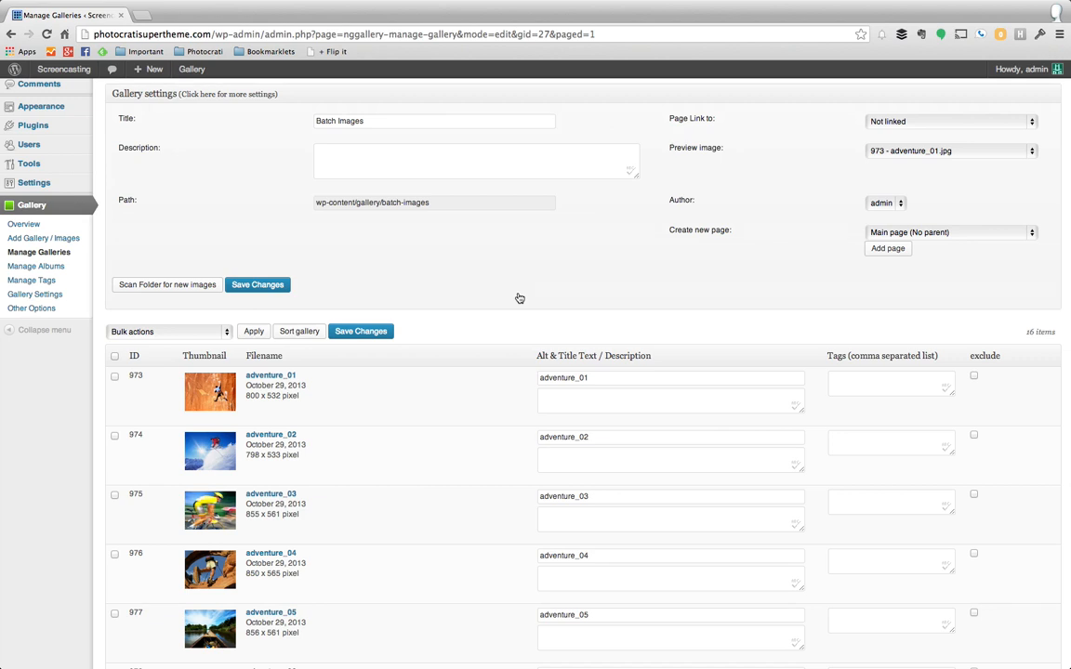
left_click(256, 285)
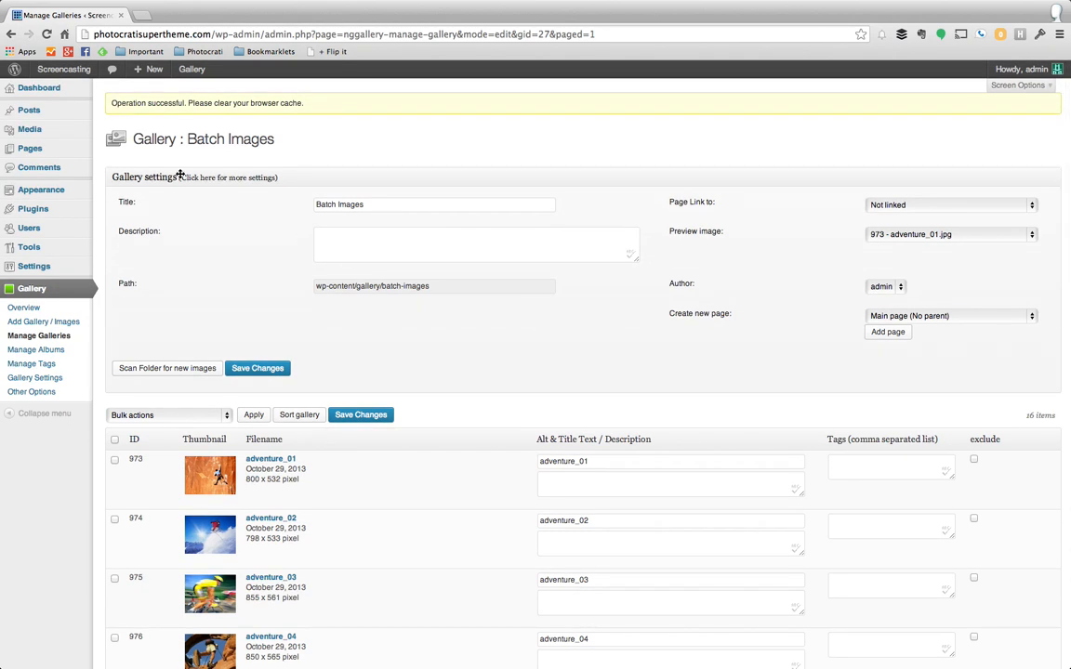
mouse_move(93, 123)
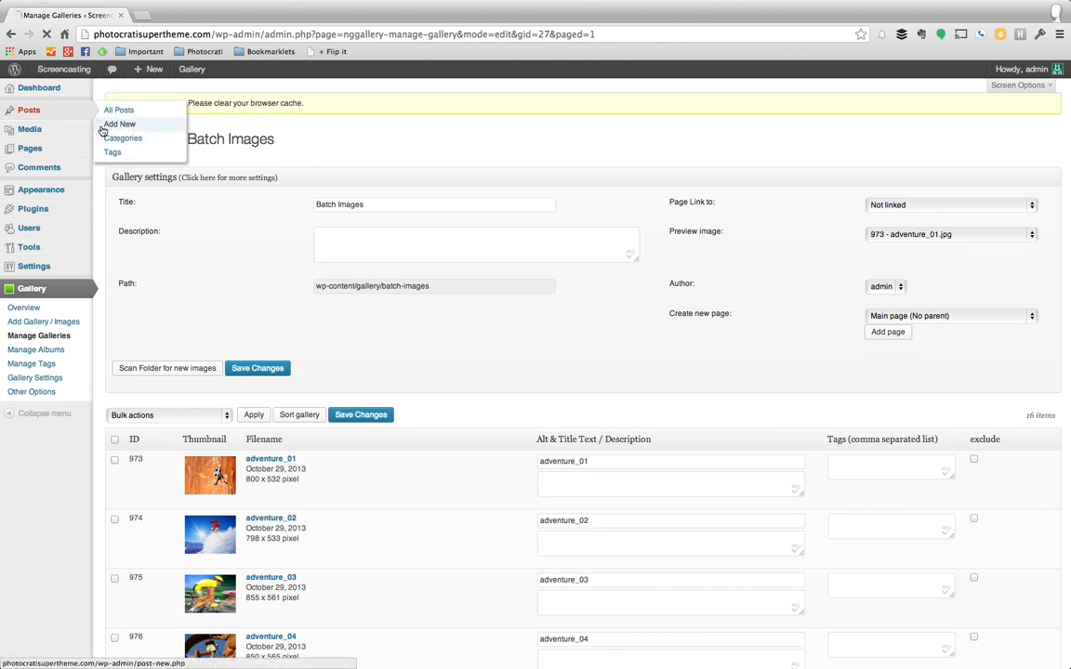
- Start a new post titled 'Resize images' ready for a NextGEN gallery
left_click(119, 122)
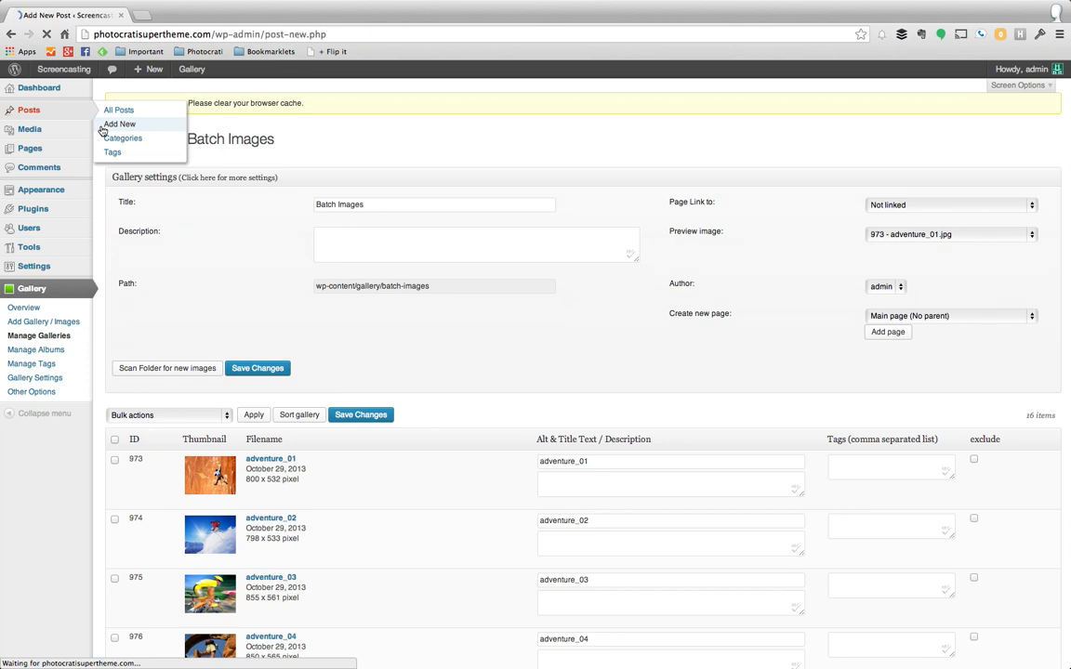
left_click(119, 123)
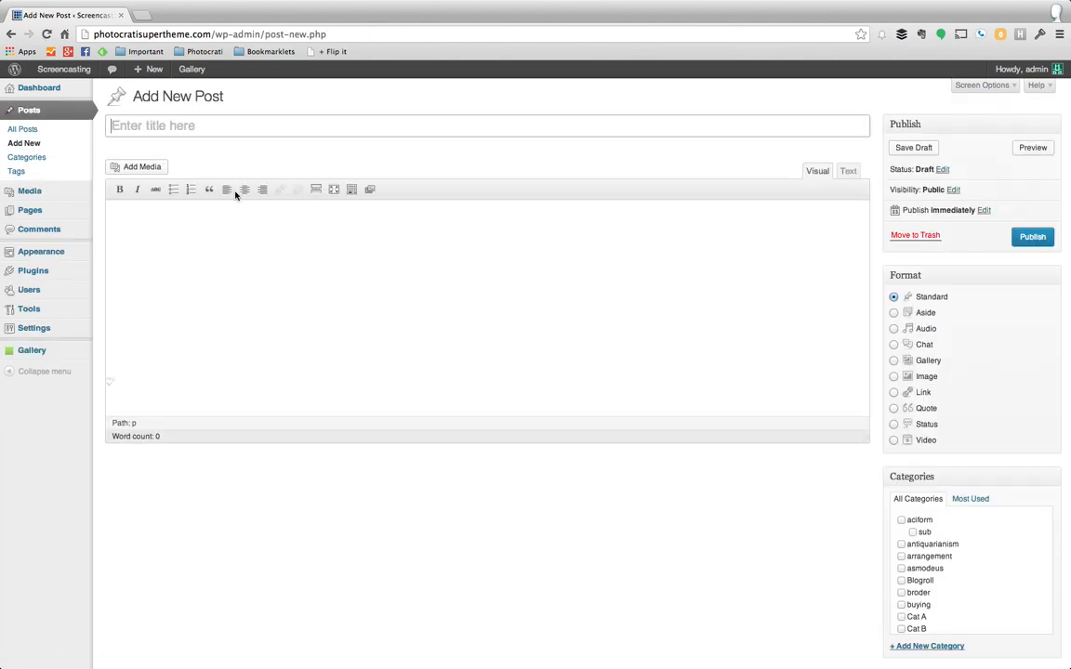
mouse_move(390, 145)
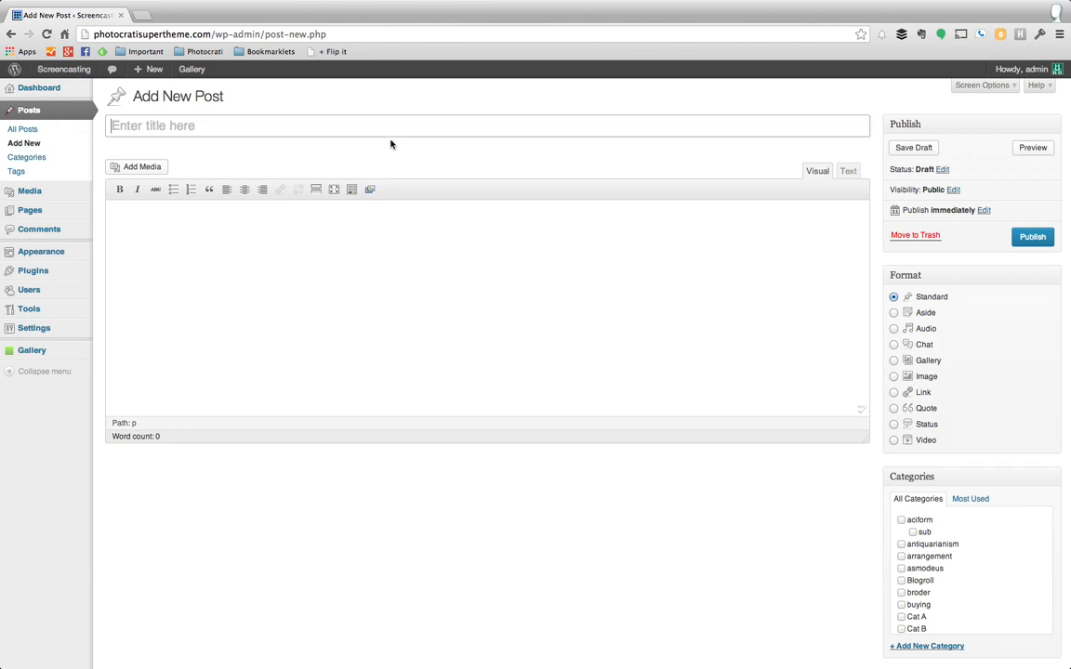
type("Resize images")
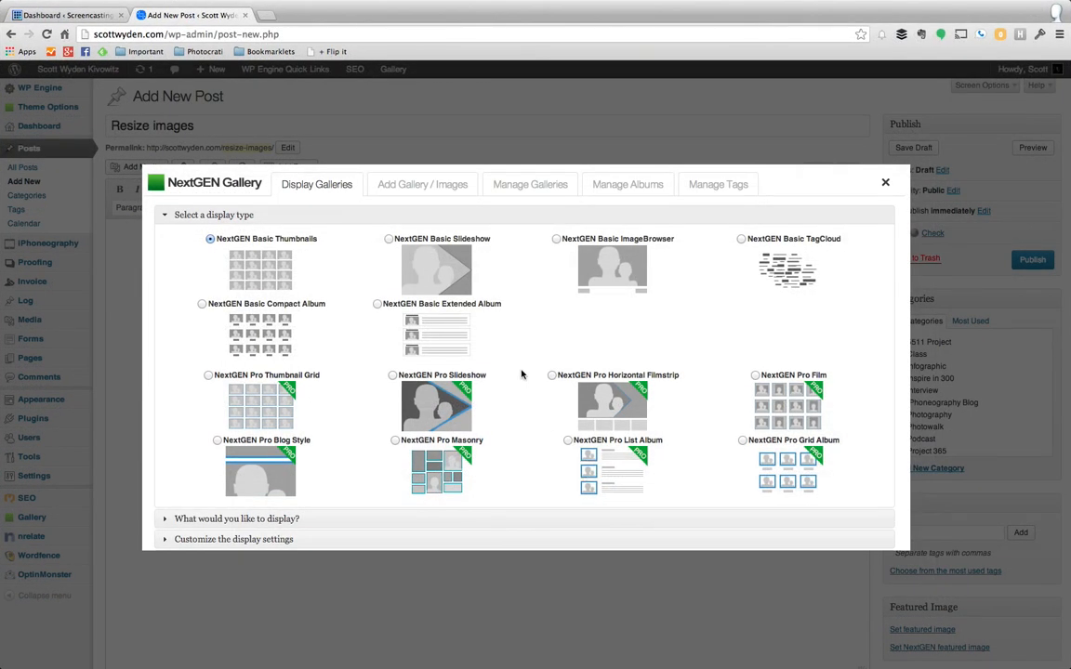
mouse_move(210, 446)
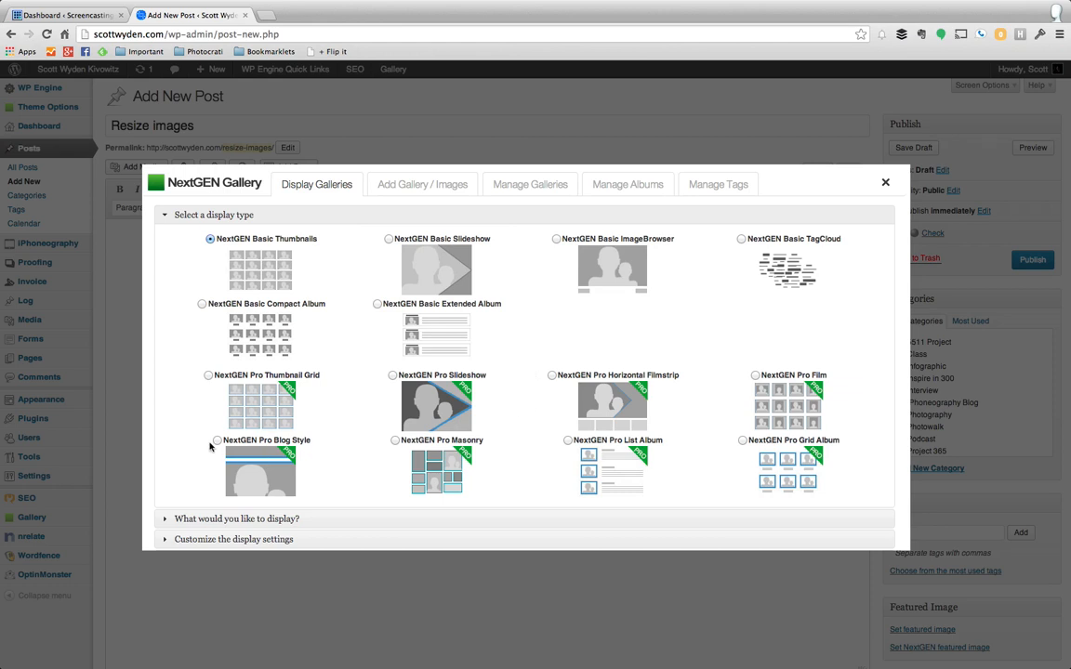
- Insert Photographs For Local Stores as a NextGEN Pro display with image settings overridden to 400 pixels
left_click(218, 438)
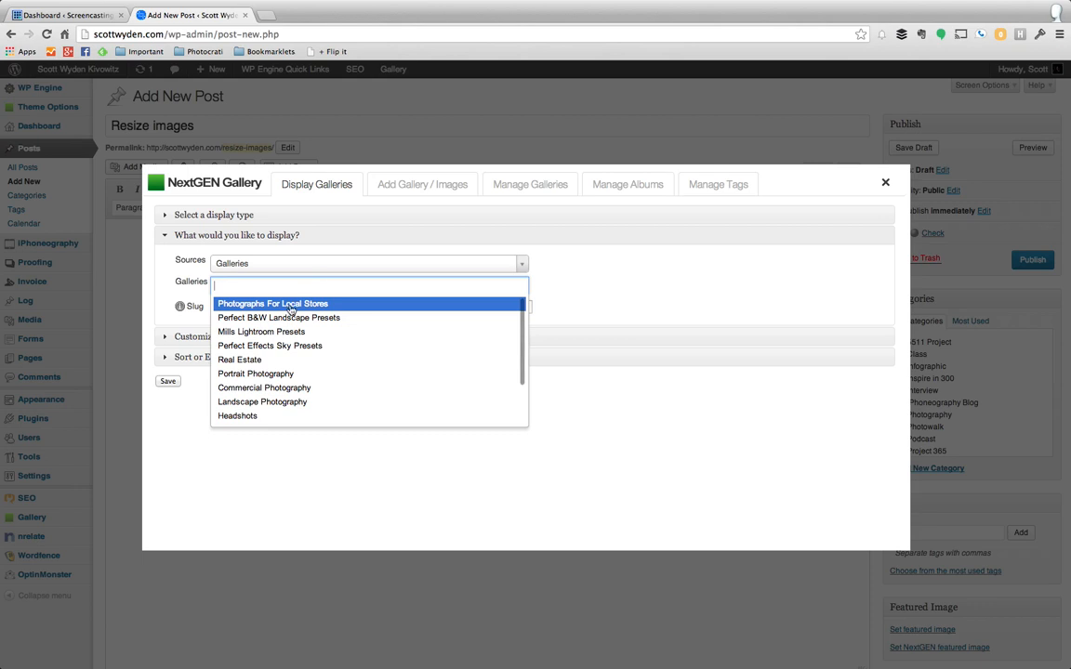
left_click(273, 303)
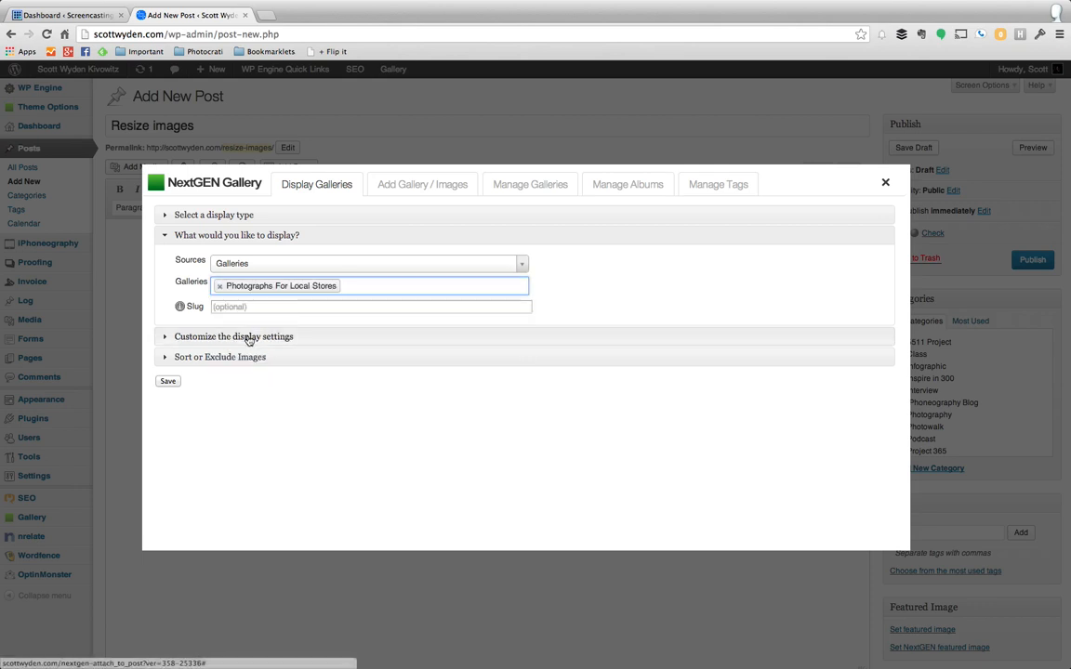
left_click(235, 334)
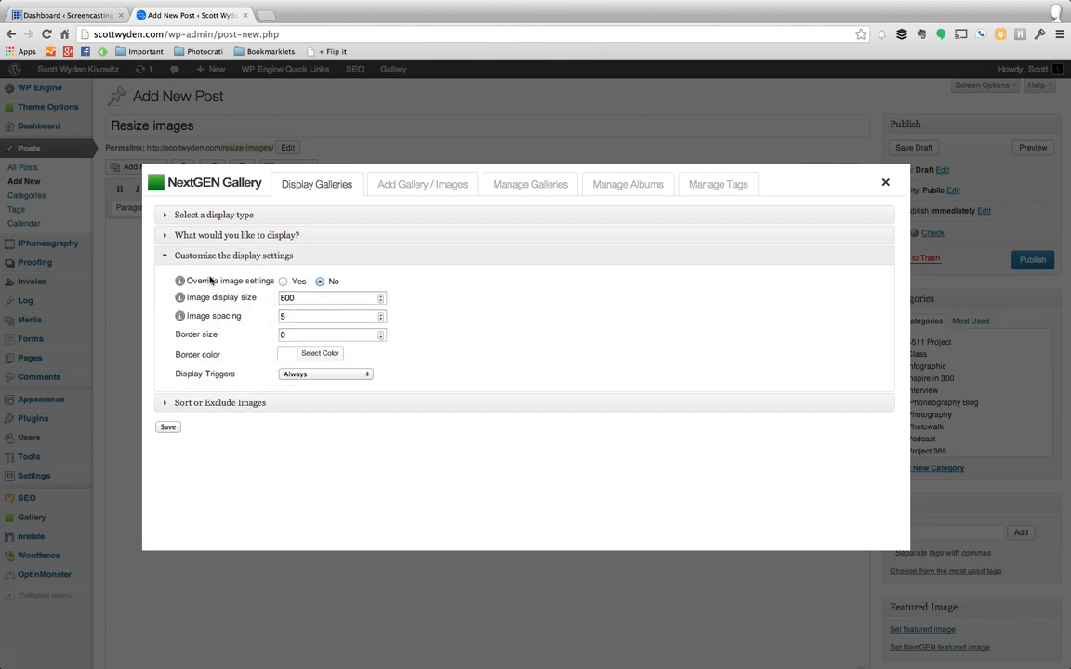
left_click(283, 281)
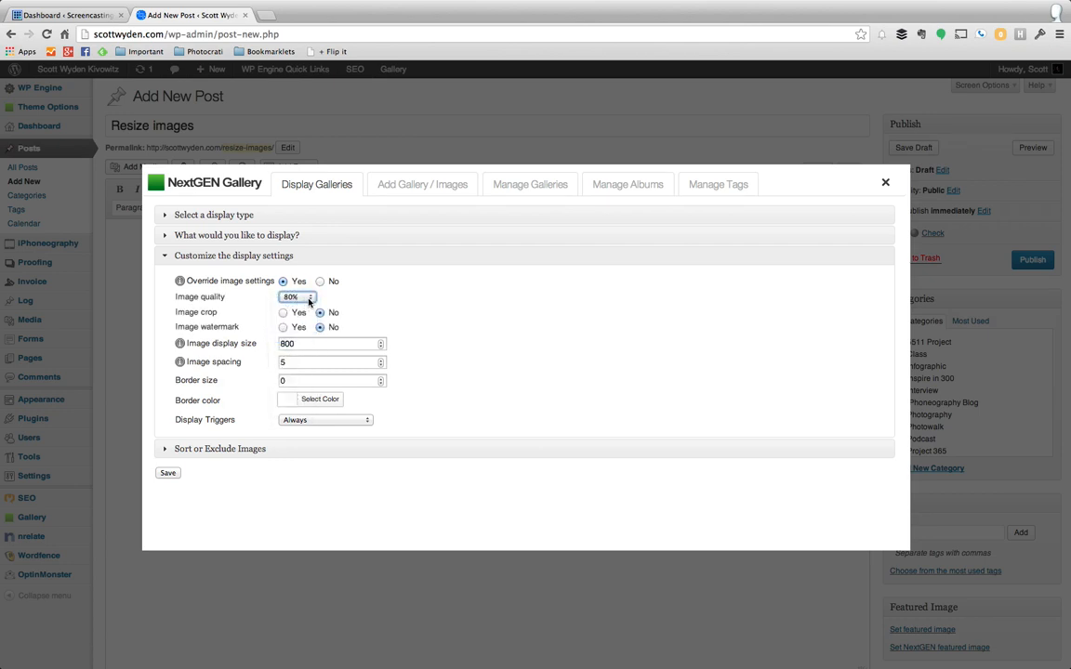
left_click(331, 342)
type("400")
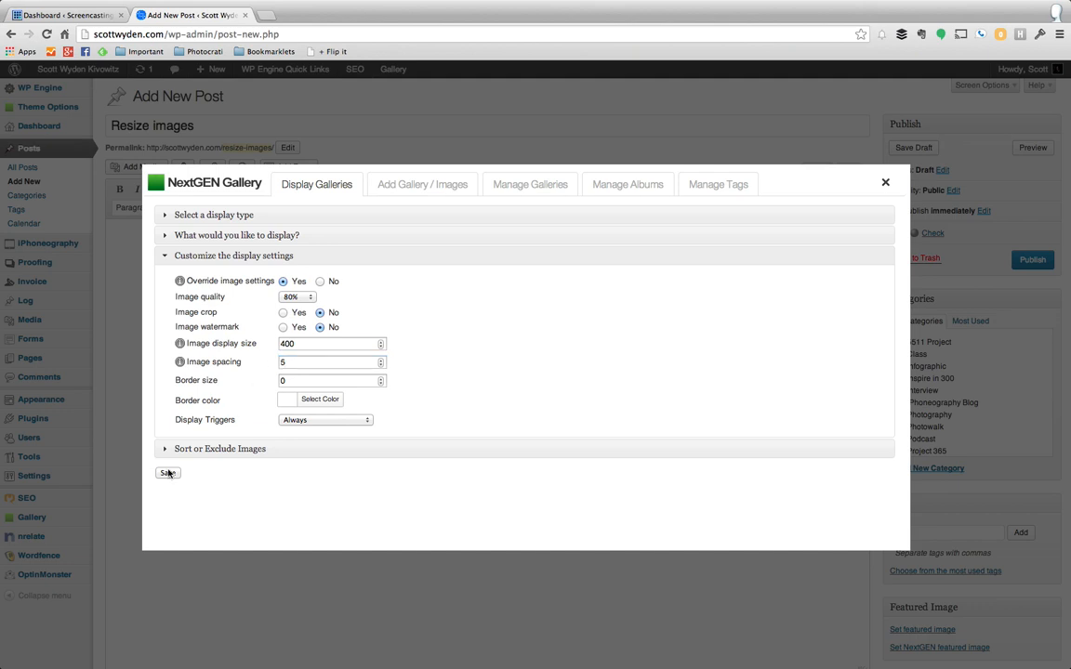
left_click(167, 474)
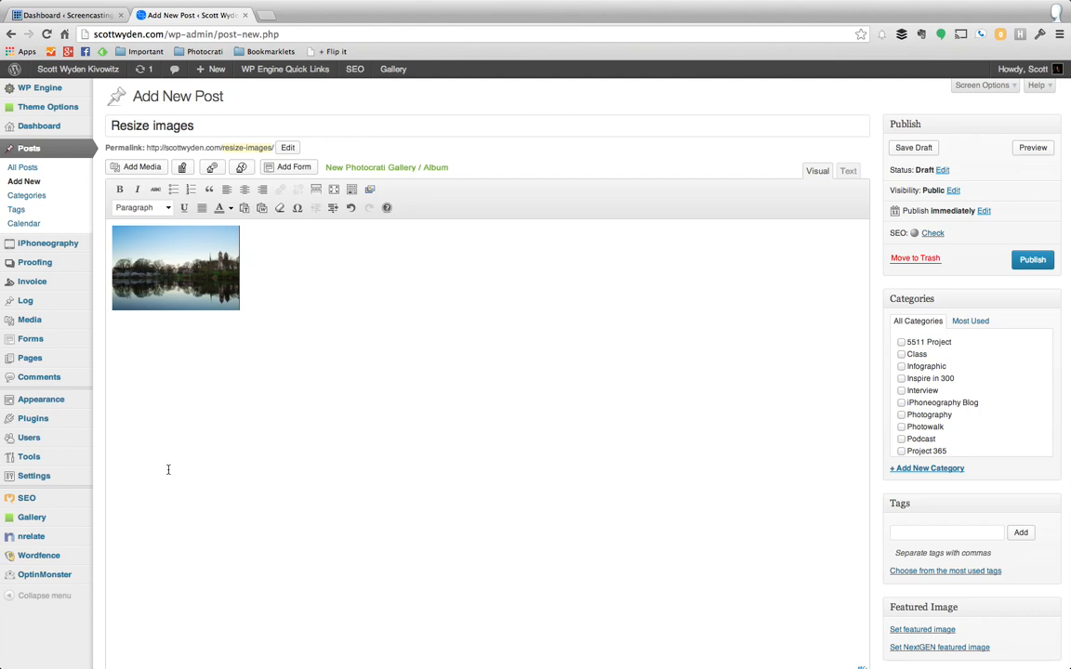
mouse_move(647, 390)
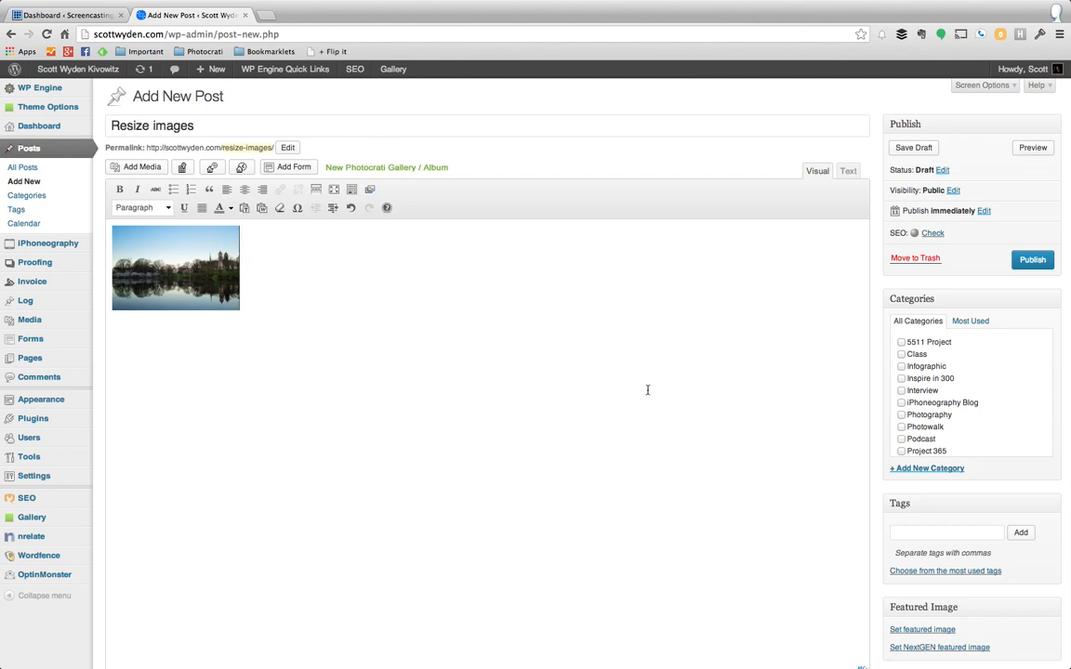
mouse_move(670, 298)
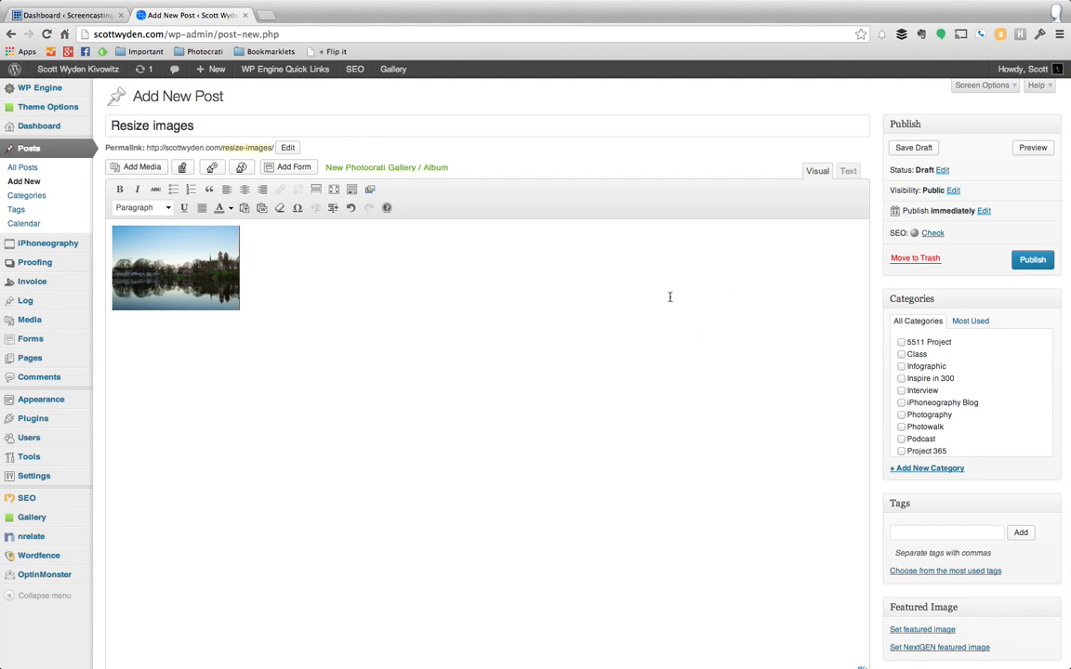